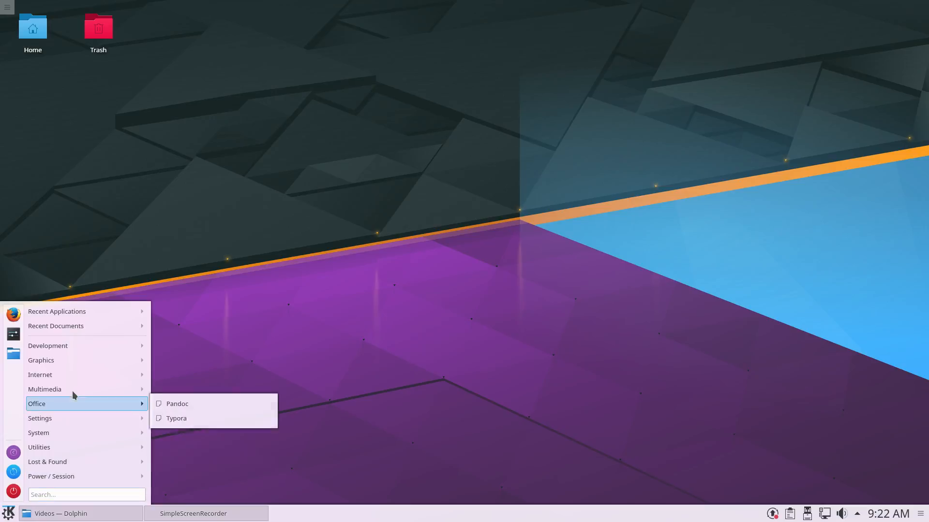
mouse_move(41, 359)
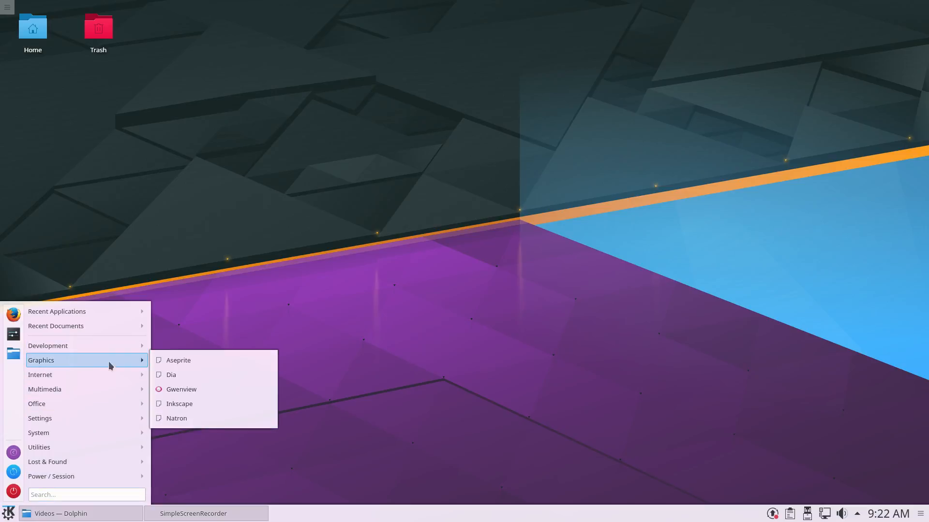
mouse_move(213, 360)
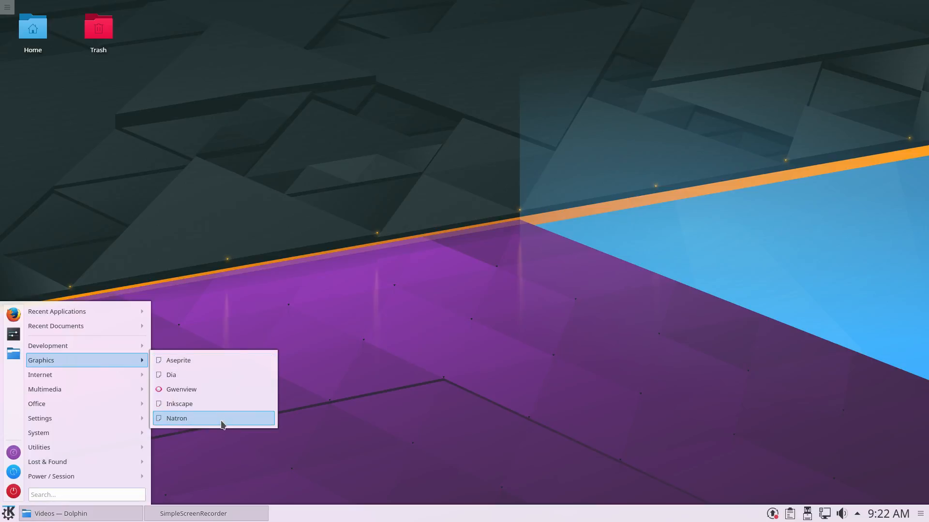
mouse_move(59, 374)
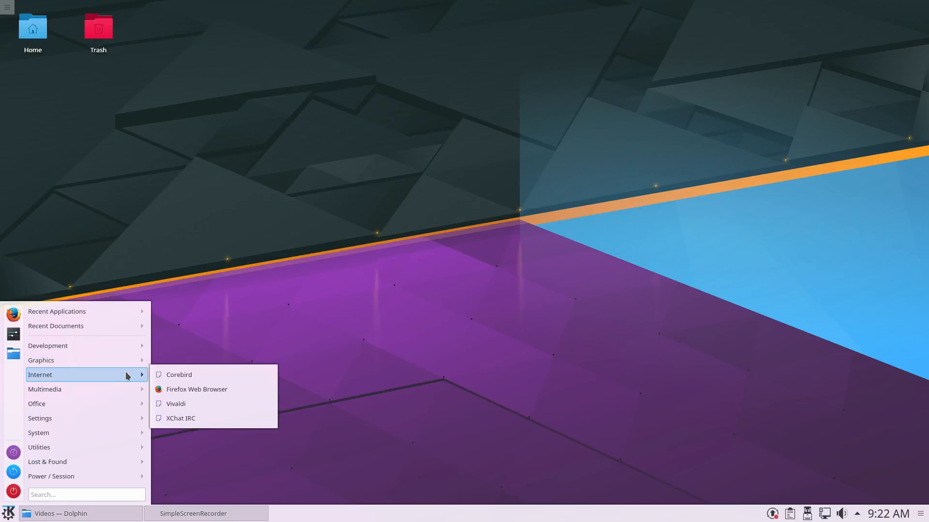
mouse_move(197, 389)
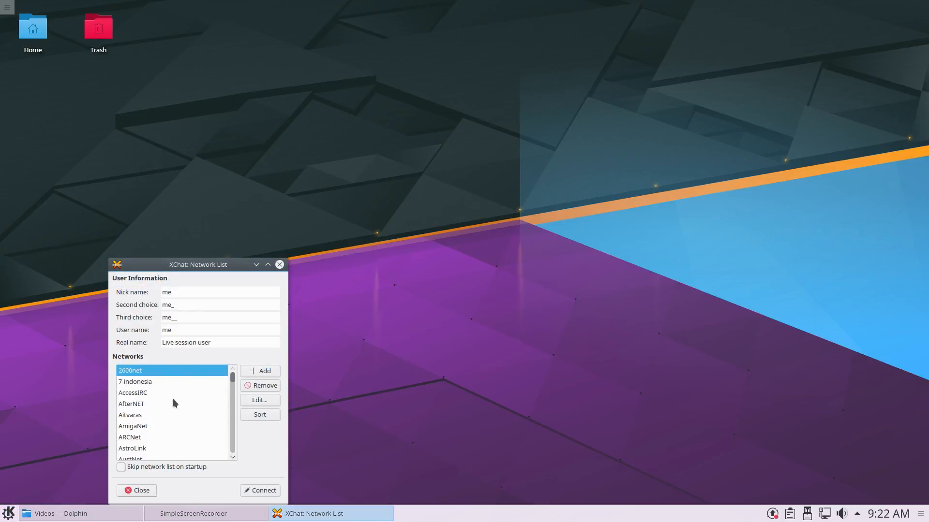
mouse_move(199, 388)
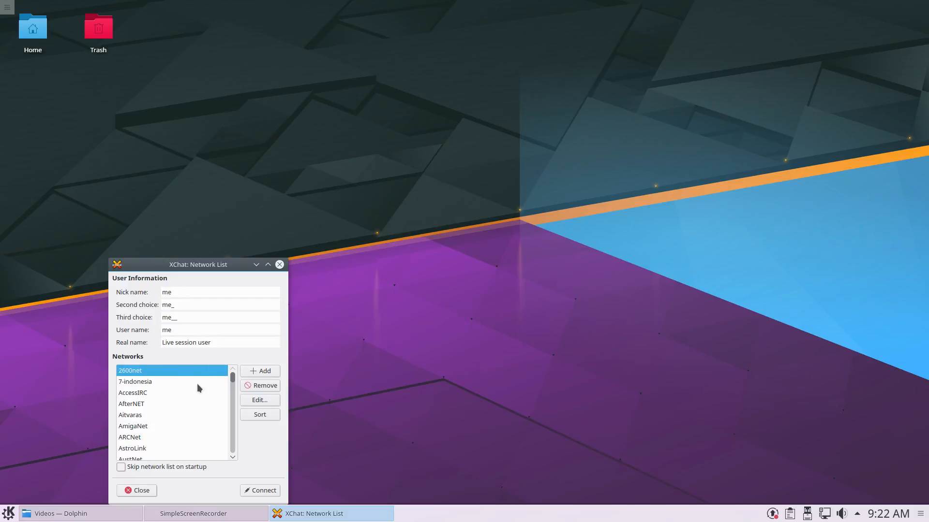
mouse_move(187, 400)
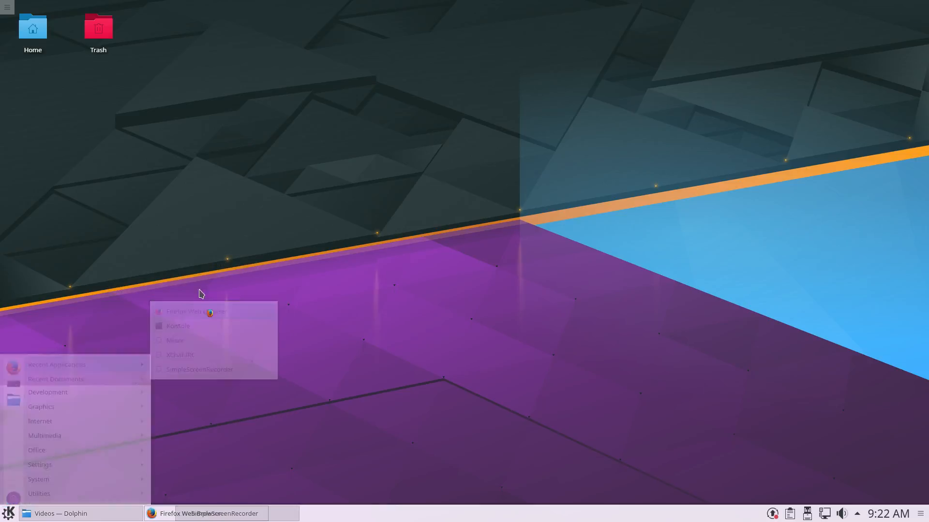
Run a Google search for 'leafpad appimage' from the Firefox search bar.
left_click(196, 311)
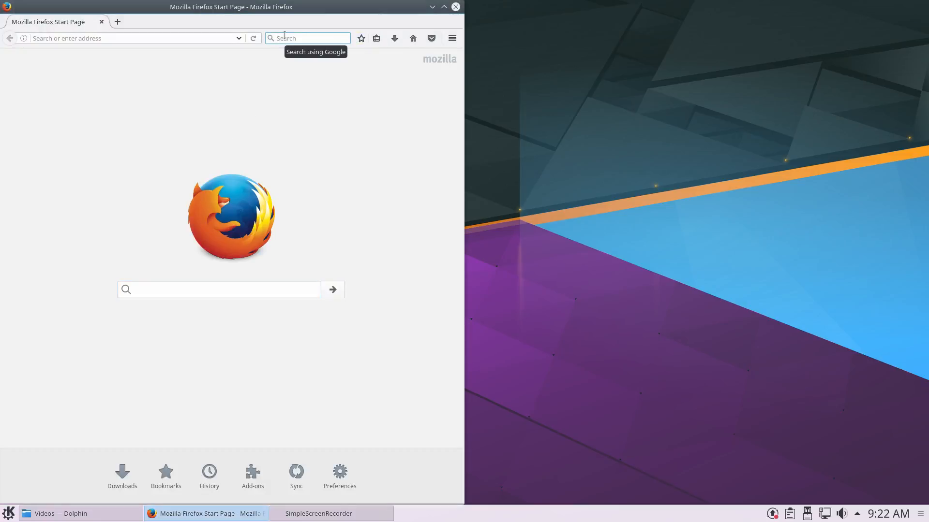
type("leafpad appimage")
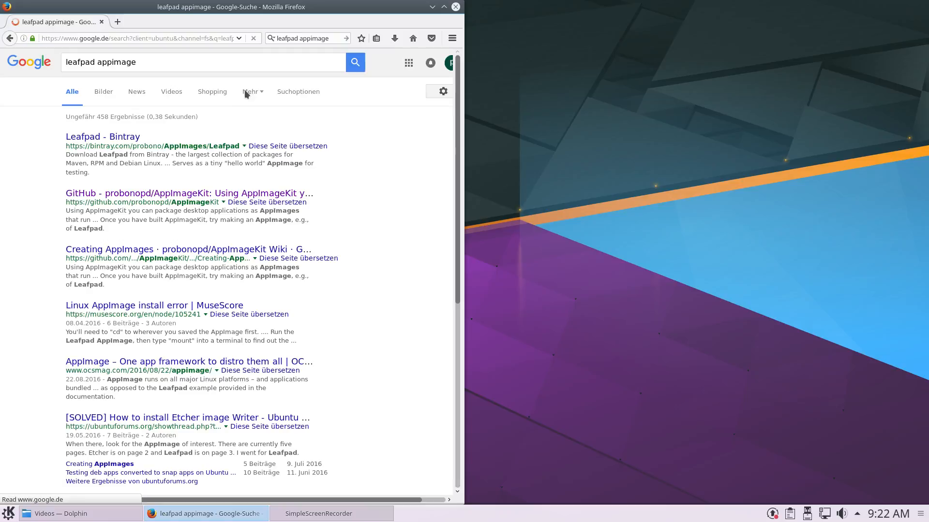
Save Leafpad-0.8.18.1.glibc2.4-x86_64.AppImage from the Bintray version 0.8.18.1.glibc2.4 files list.
left_click(103, 137)
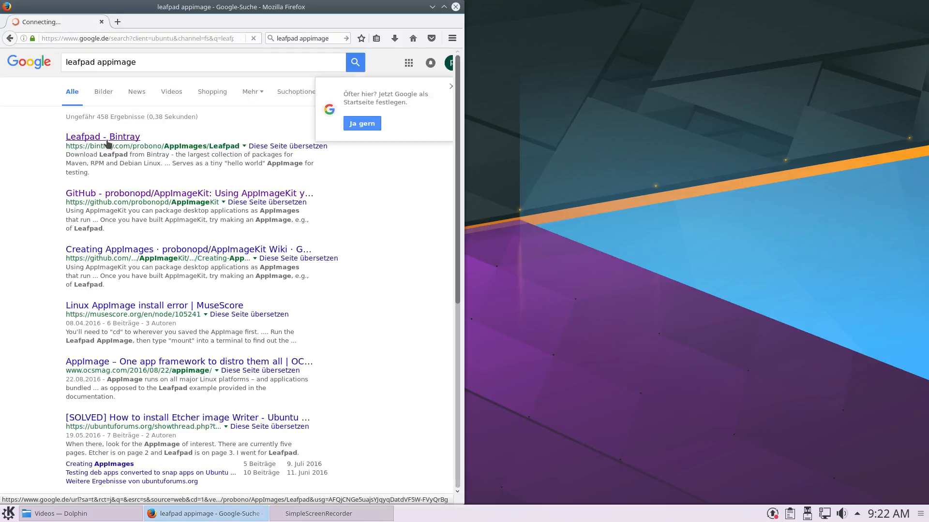
left_click(103, 137)
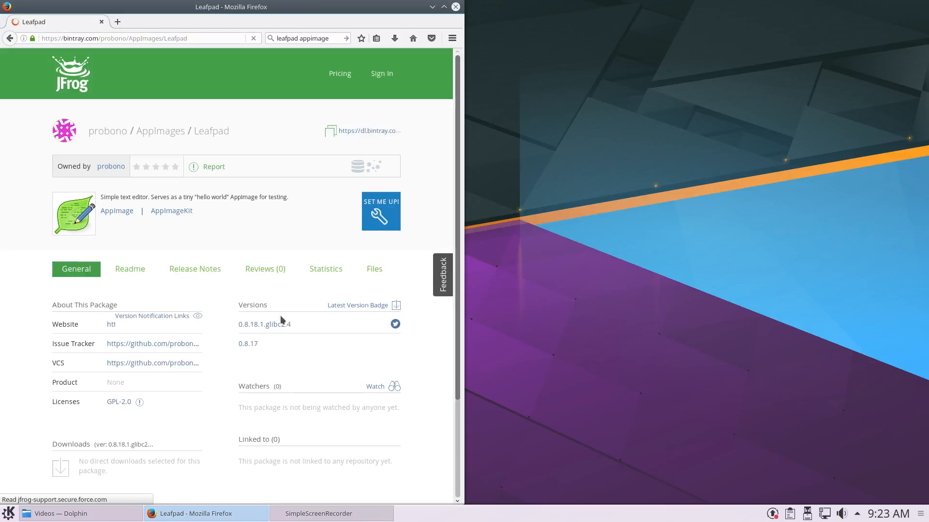
left_click(264, 324)
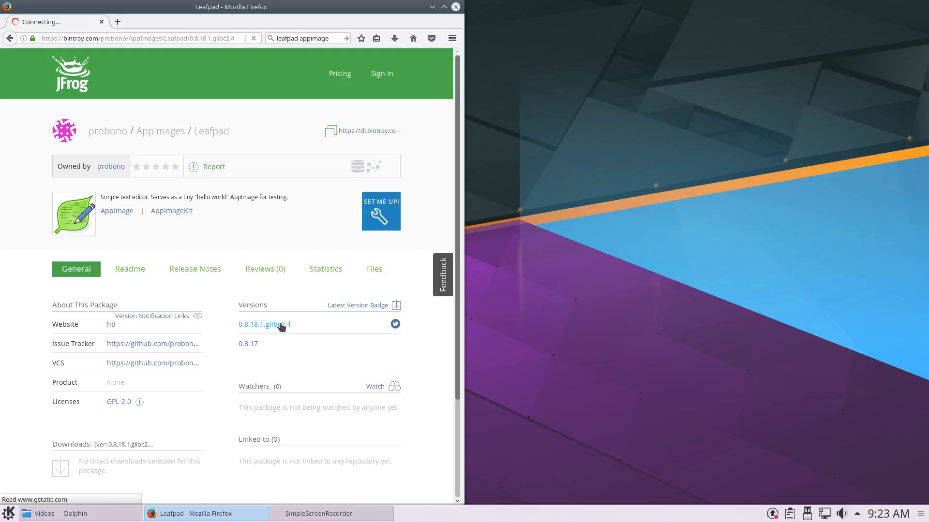
left_click(264, 324)
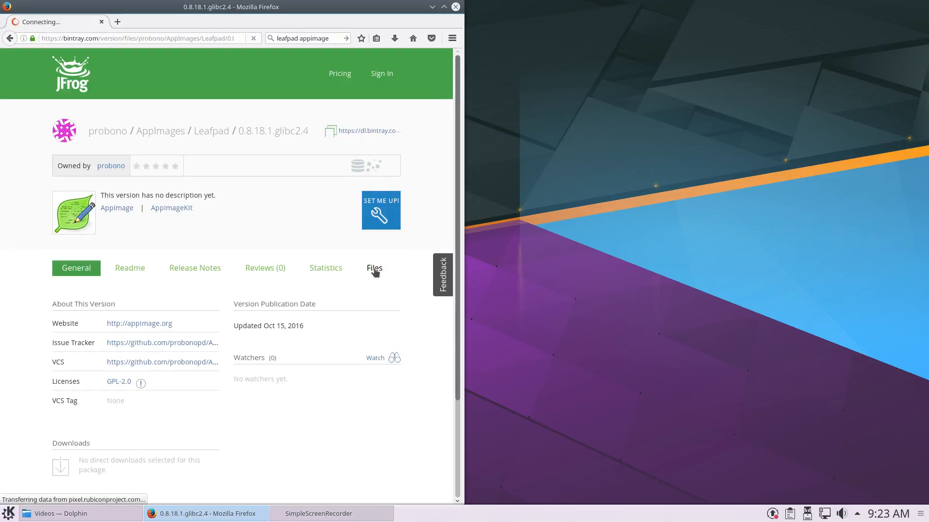
left_click(374, 267)
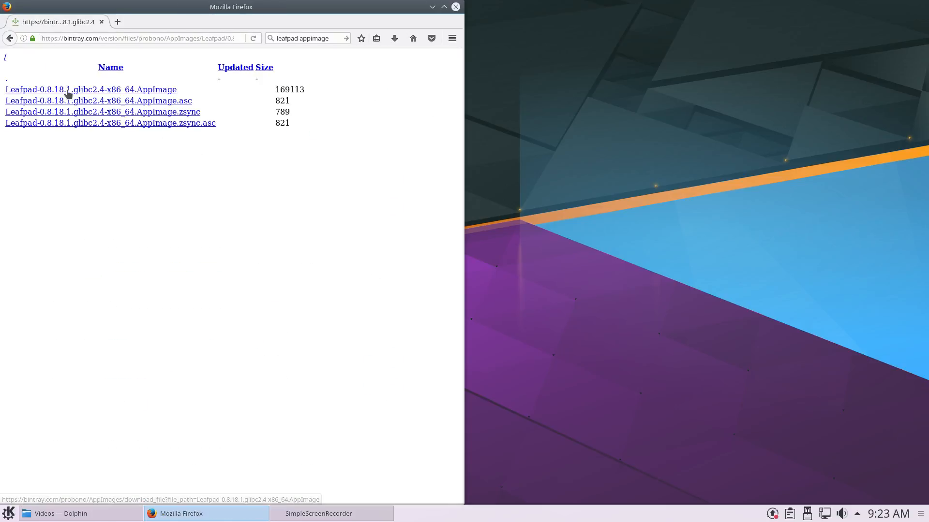
left_click(91, 89)
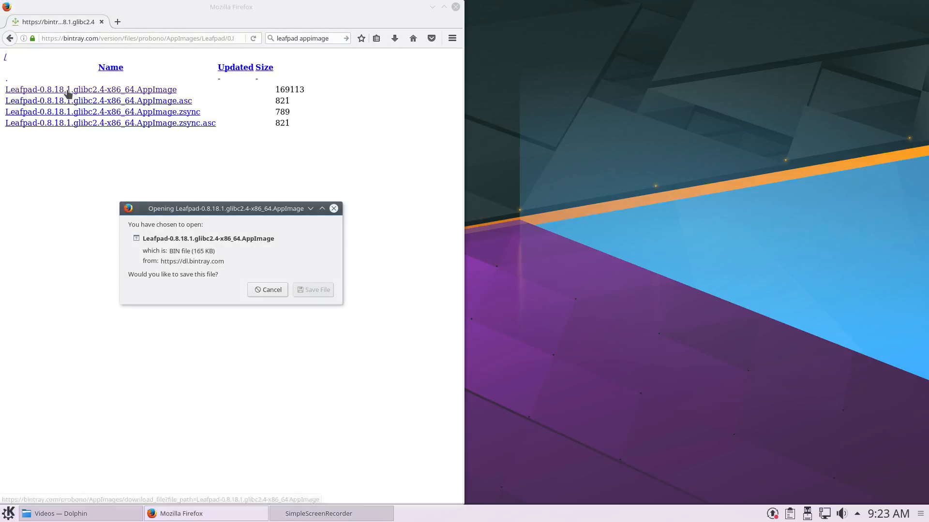
left_click(313, 290)
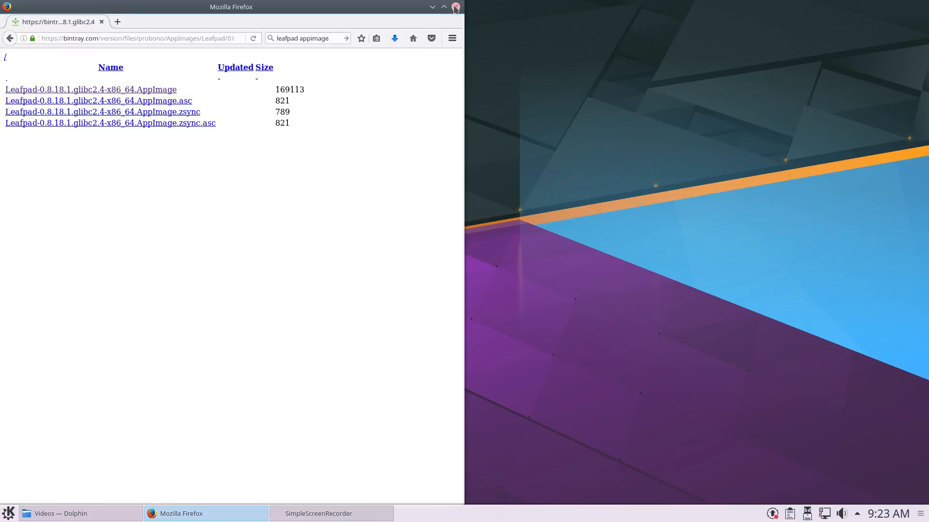
Close Firefox and launch Leafpad by searching for it in the Application Launcher.
left_click(456, 7)
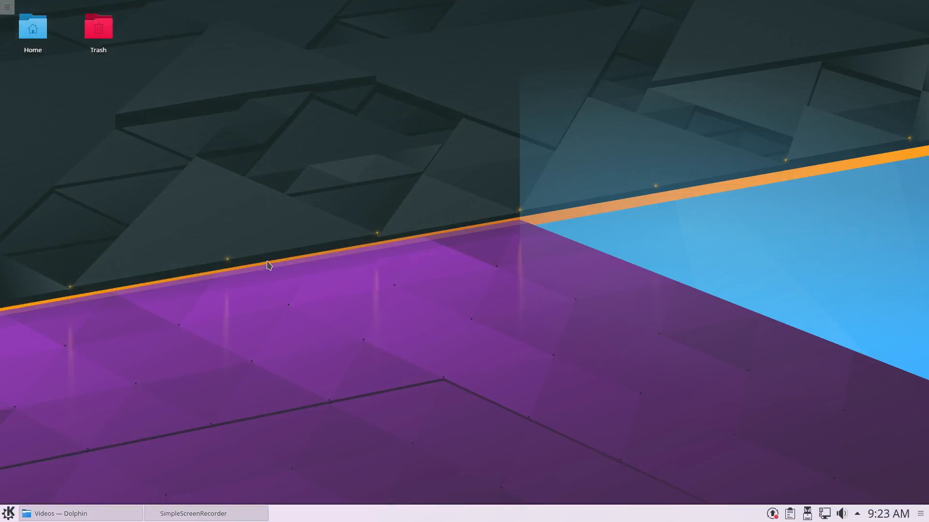
mouse_move(70, 356)
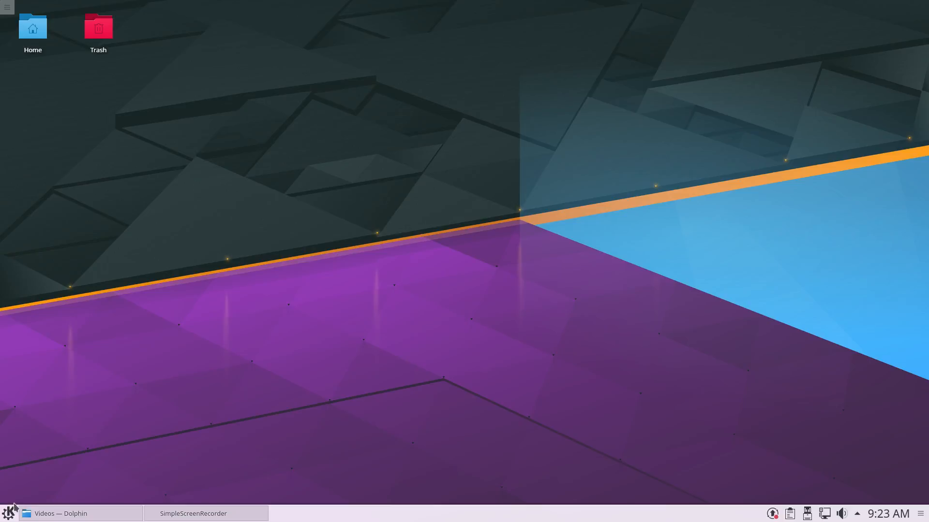
left_click(9, 512)
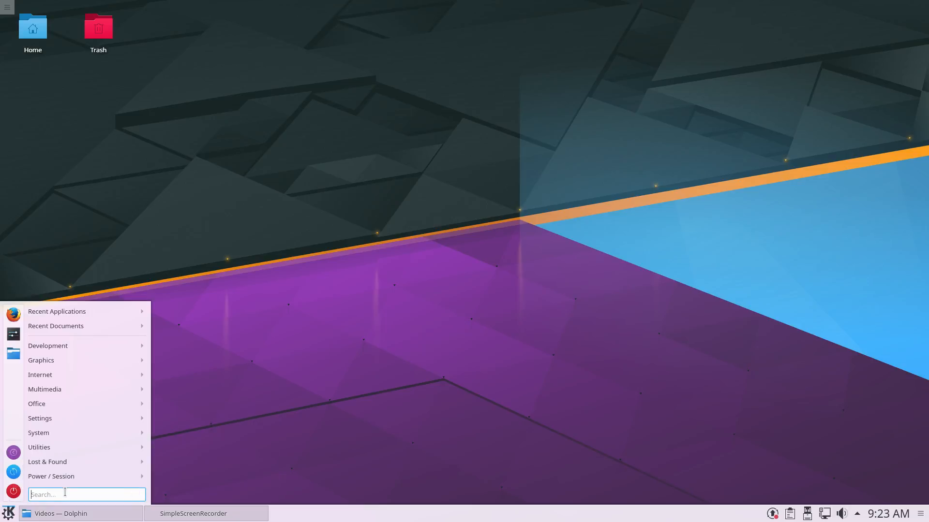
type("lee")
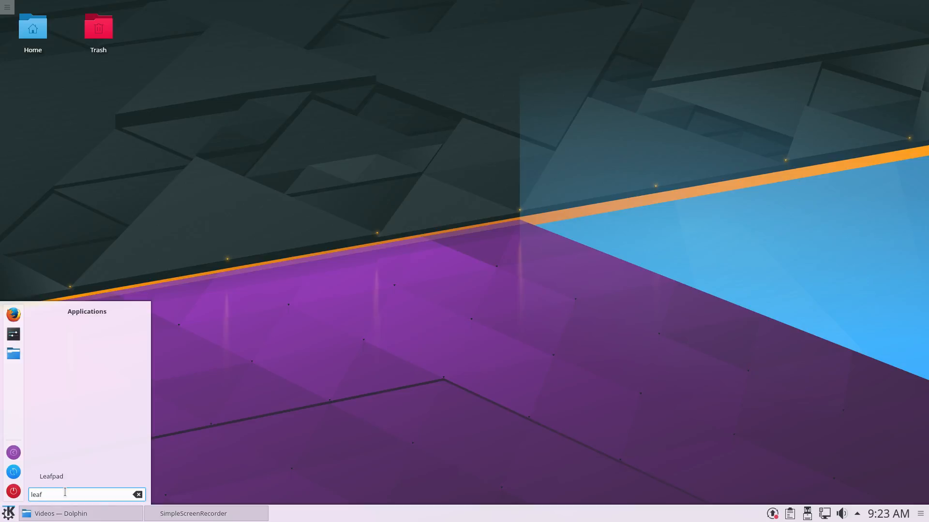
left_click(51, 475)
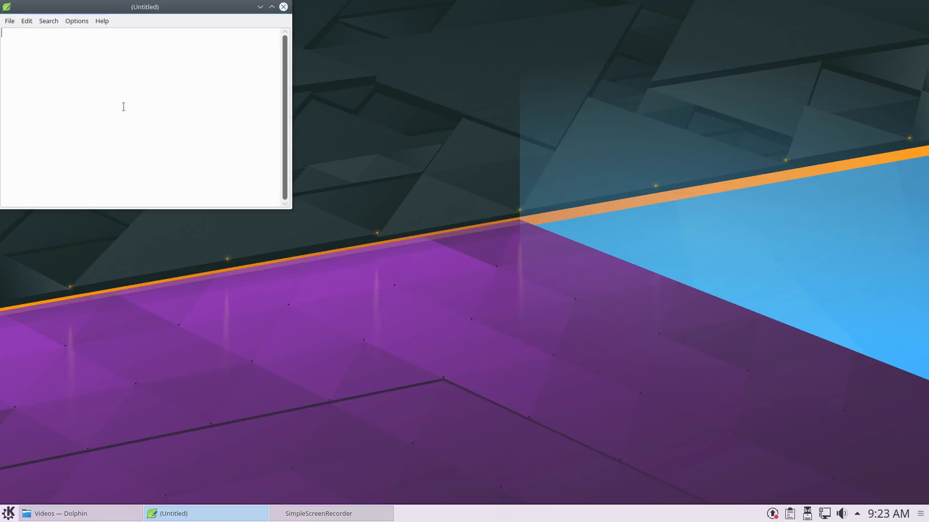
mouse_move(95, 88)
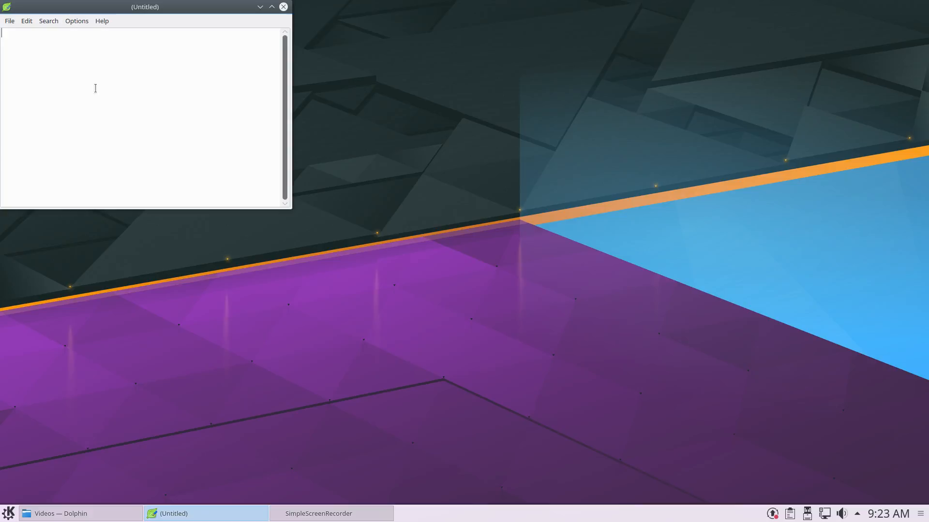
mouse_move(208, 127)
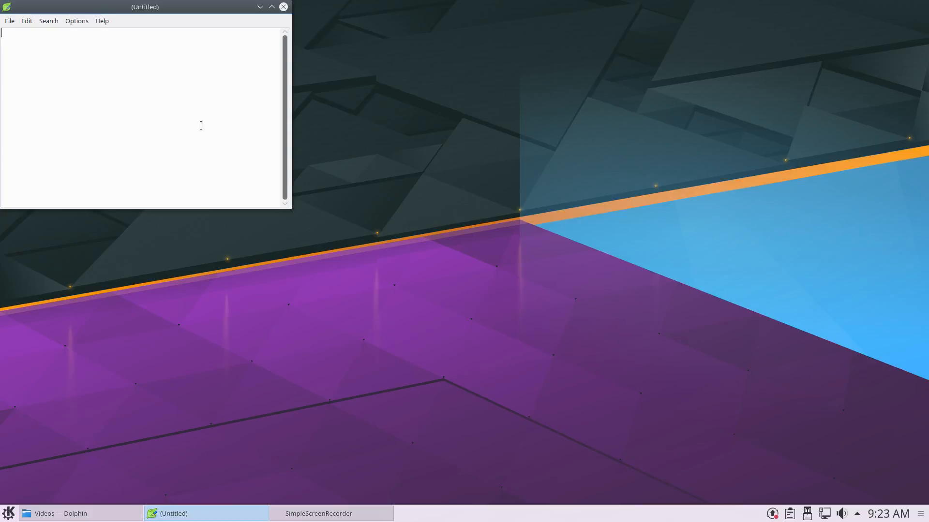
mouse_move(211, 130)
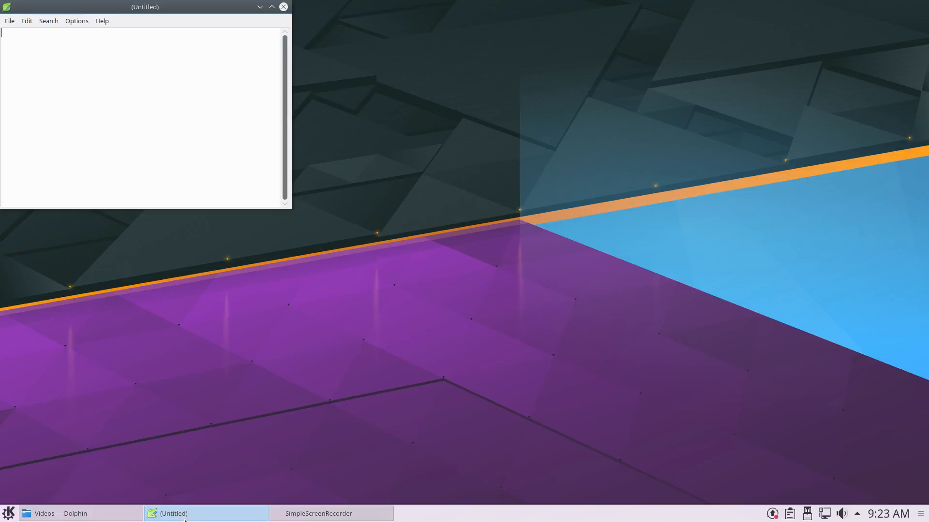
mouse_move(206, 514)
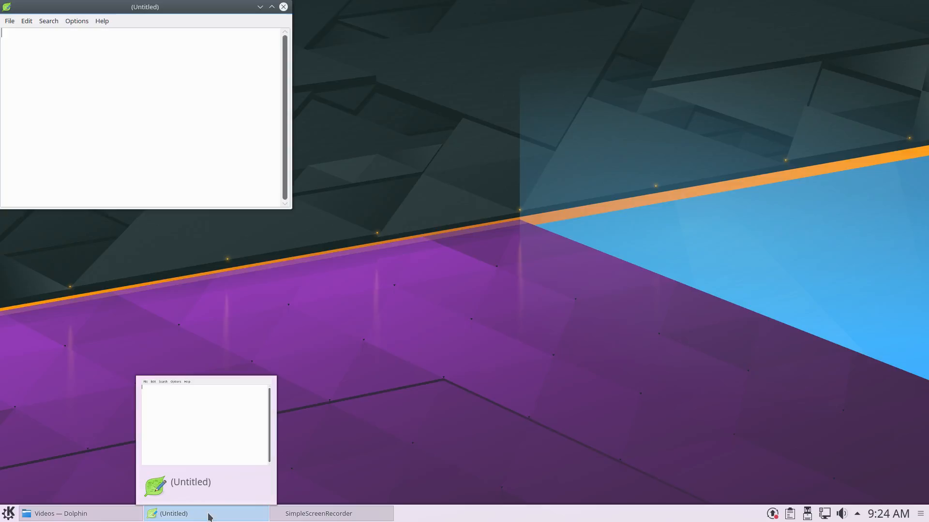
right_click(174, 513)
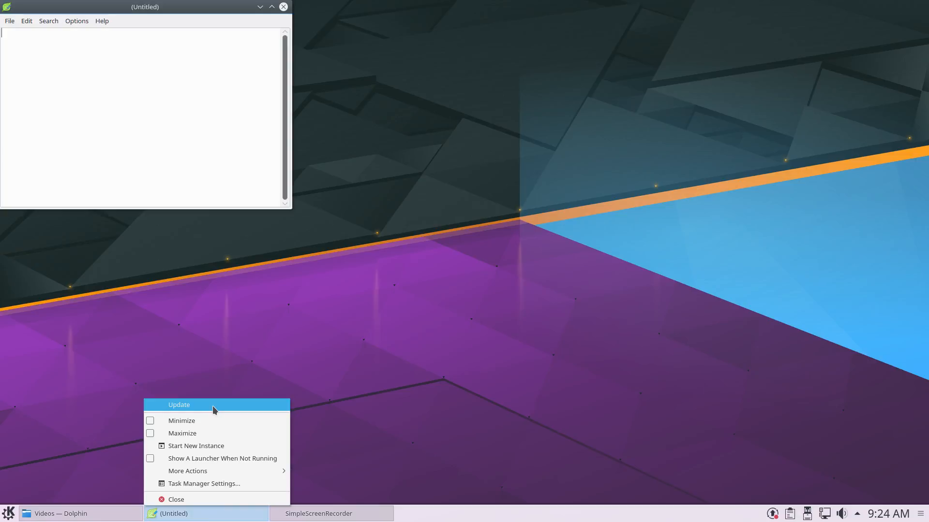
left_click(179, 406)
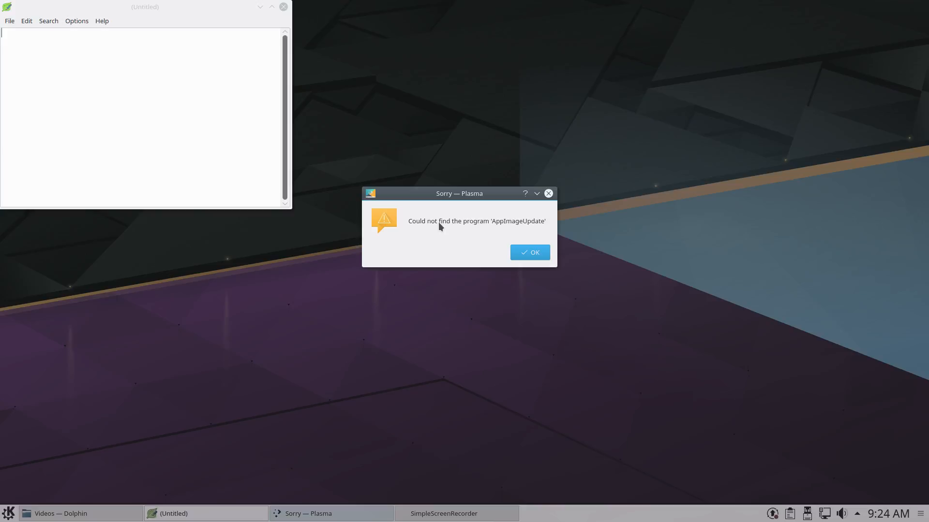
mouse_move(532, 237)
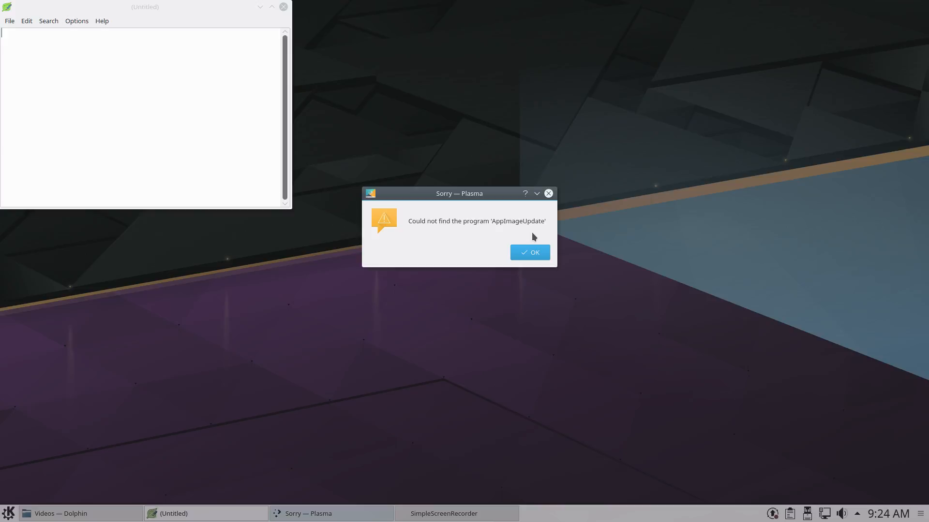
left_click(529, 253)
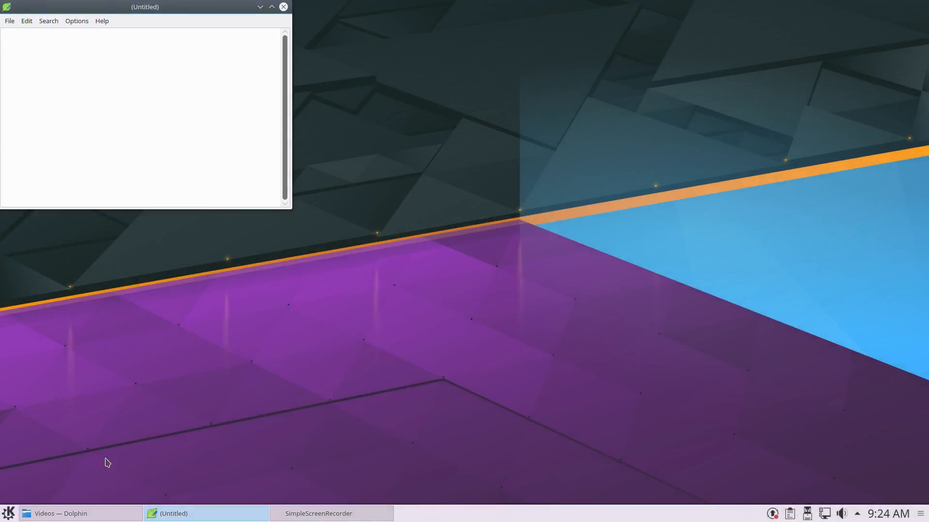
left_click(8, 513)
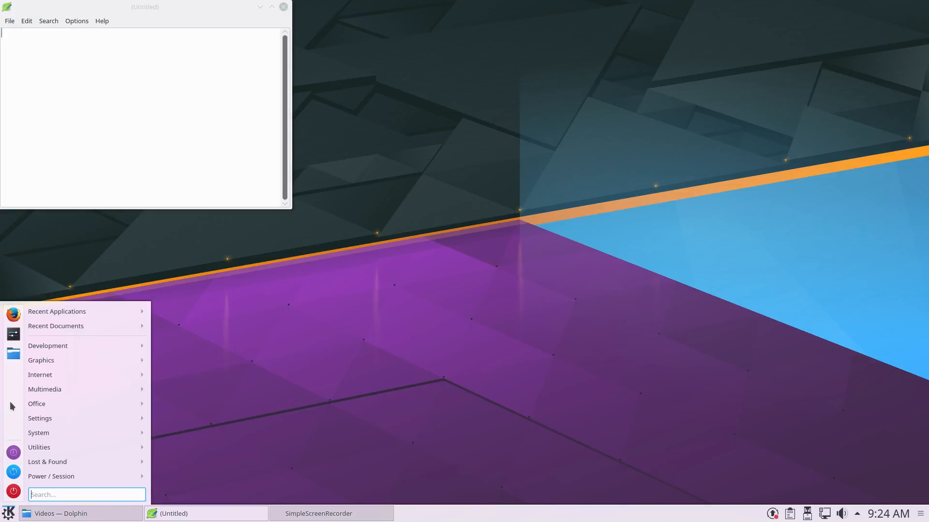
Start Konsole and cancel the half-typed AppImageUpdate-408.gb8f778d-x86_64.AppImage command with Ctrl+C.
type("konso")
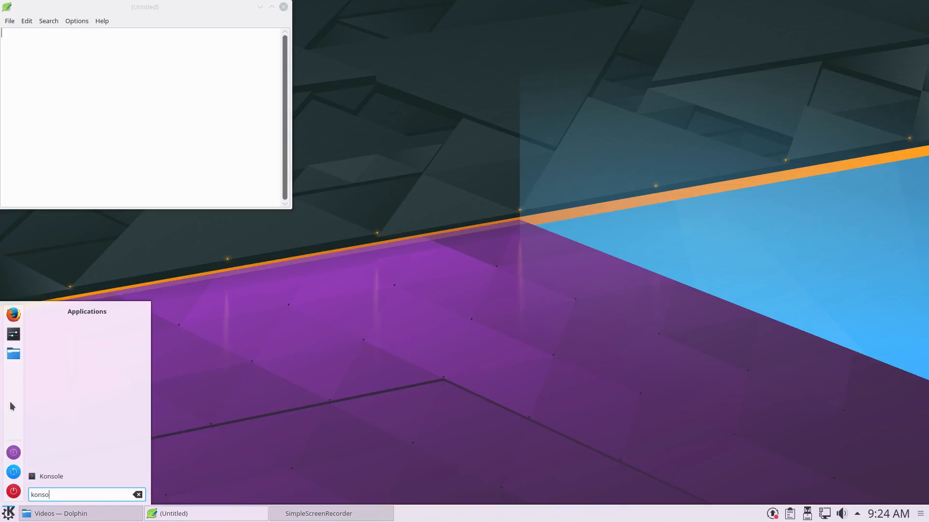
left_click(51, 476)
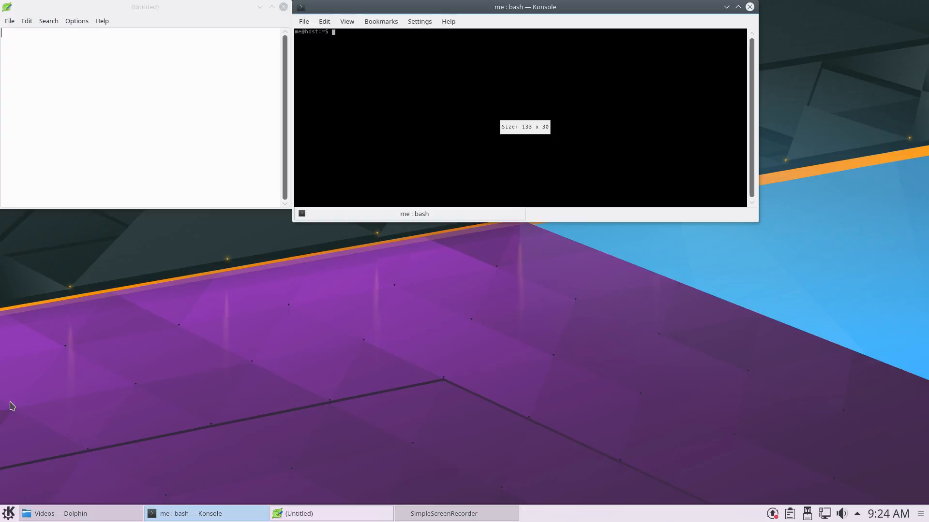
type("AppImageUpdate-408.gb8f778d-x86_64.AppImage")
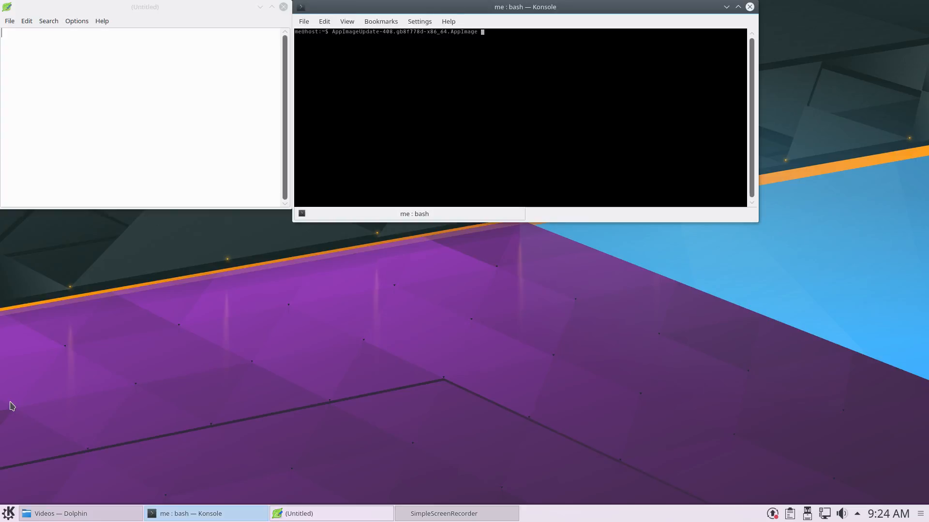
mouse_move(340, 90)
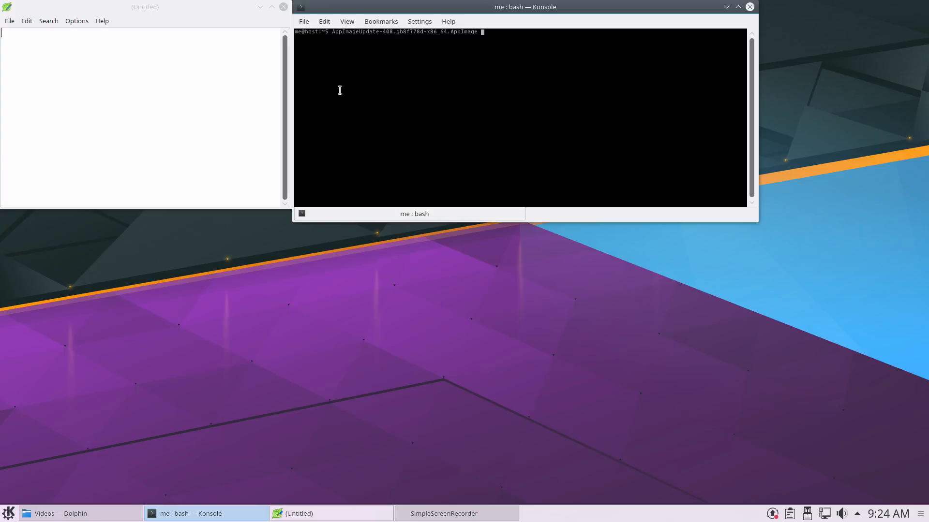
key("ctrl+c")
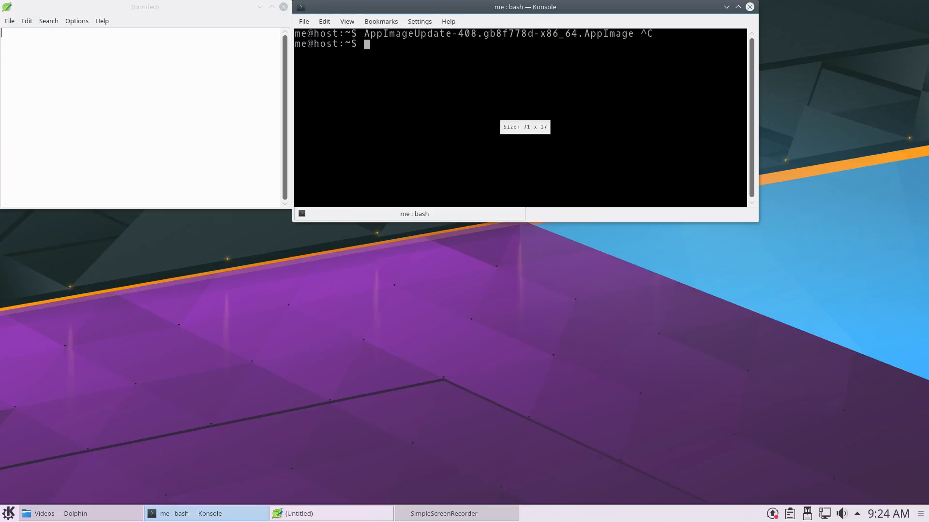
Rename /usr/local/bin/AppImageUpdate-408.gb8f778d-x86_64.AppImage to /usr/local/bin/AppImageUpdate with sudo mv.
type("sudo mav")
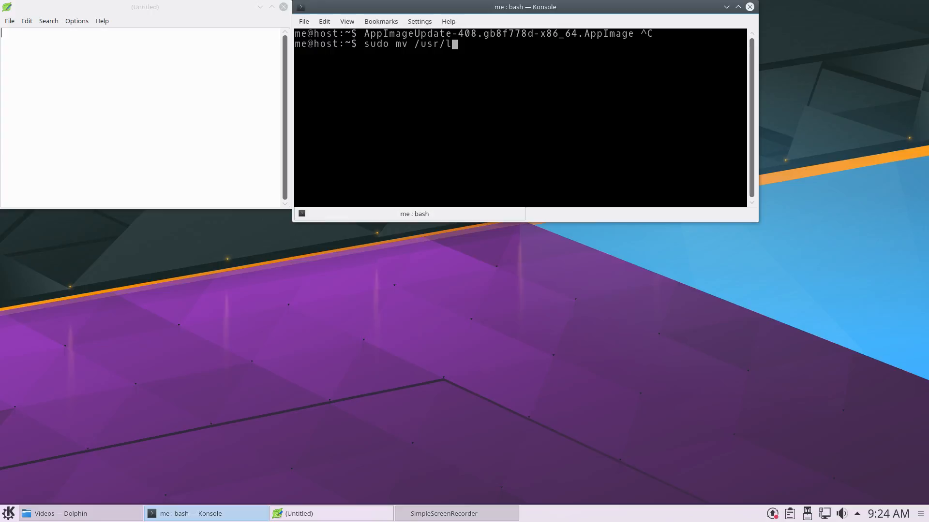
type("ocal/bin/AppImageUpdate-408.gb8f778d-x86_64.AppImage")
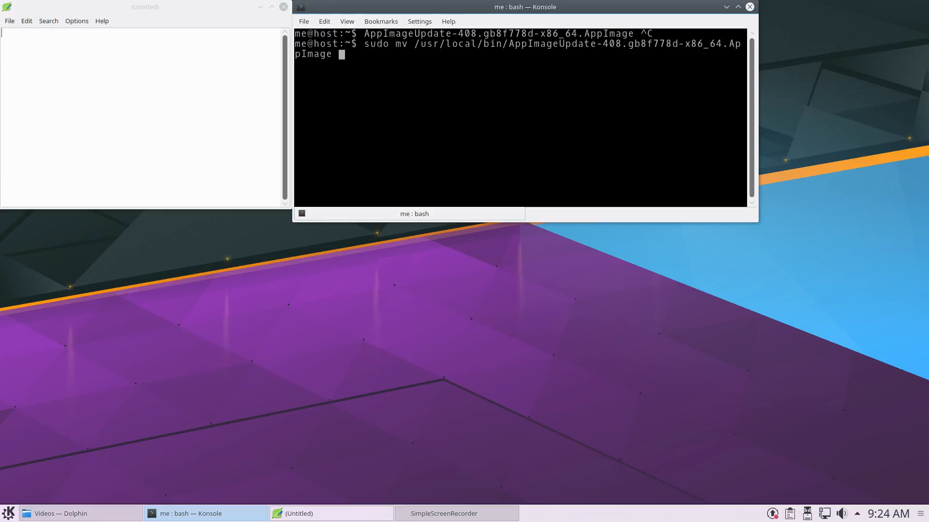
type("/")
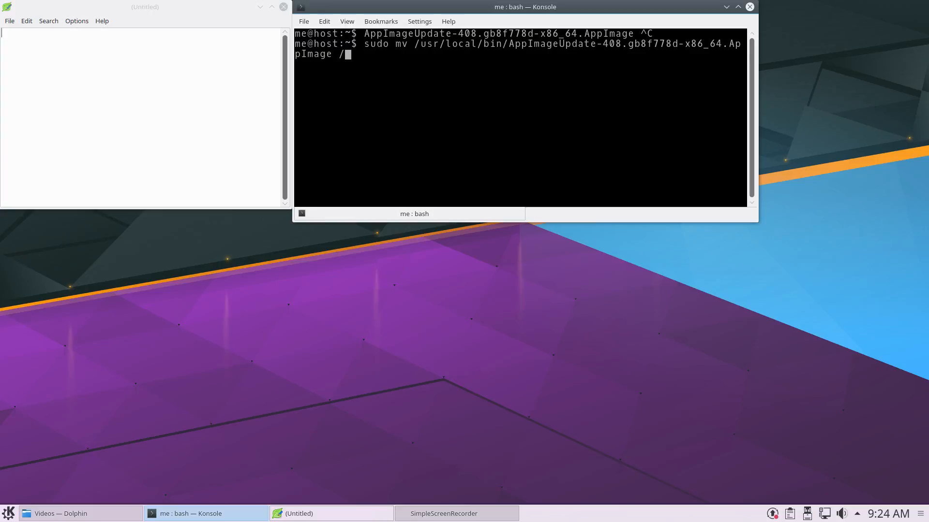
type("usr/local/bin/")
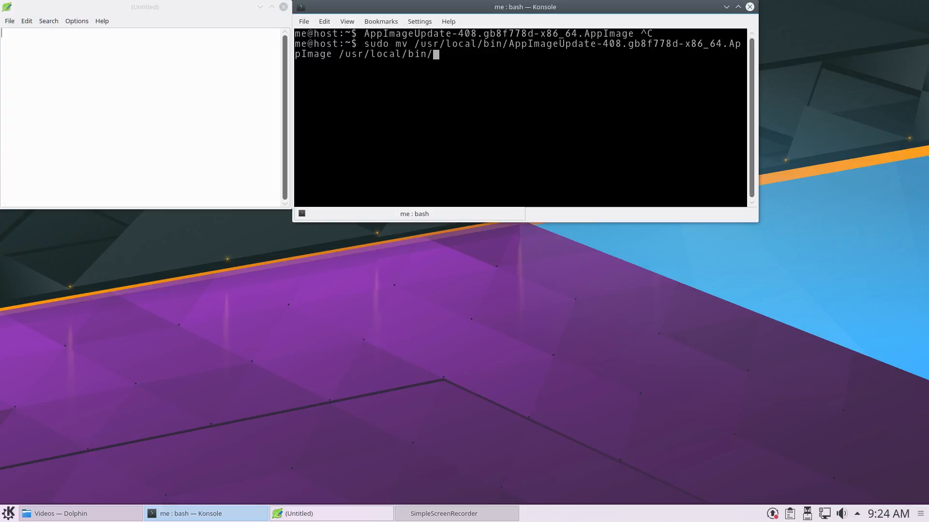
type("AppImageUpdate")
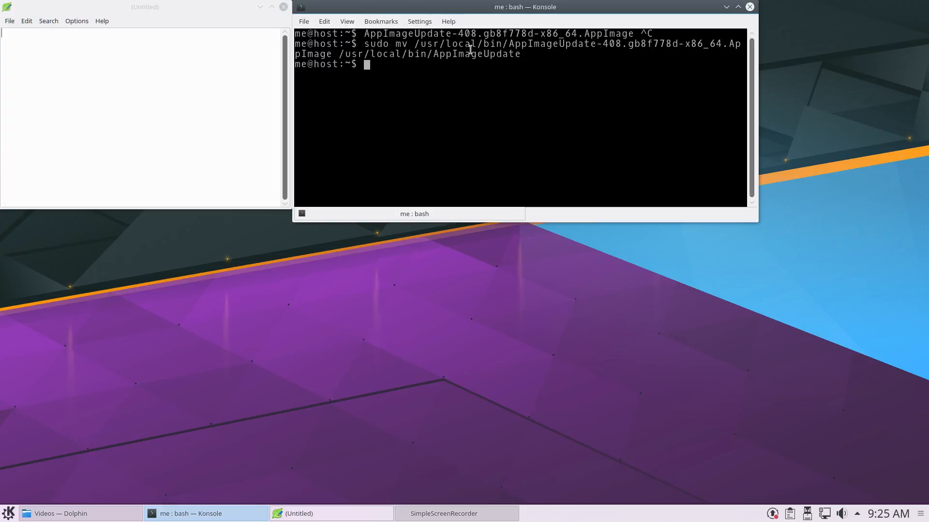
mouse_move(588, 64)
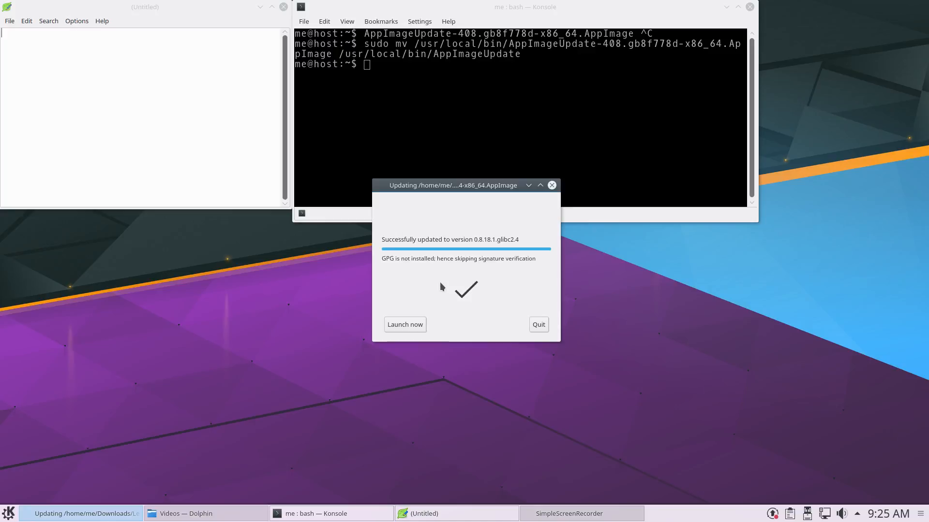
mouse_move(462, 250)
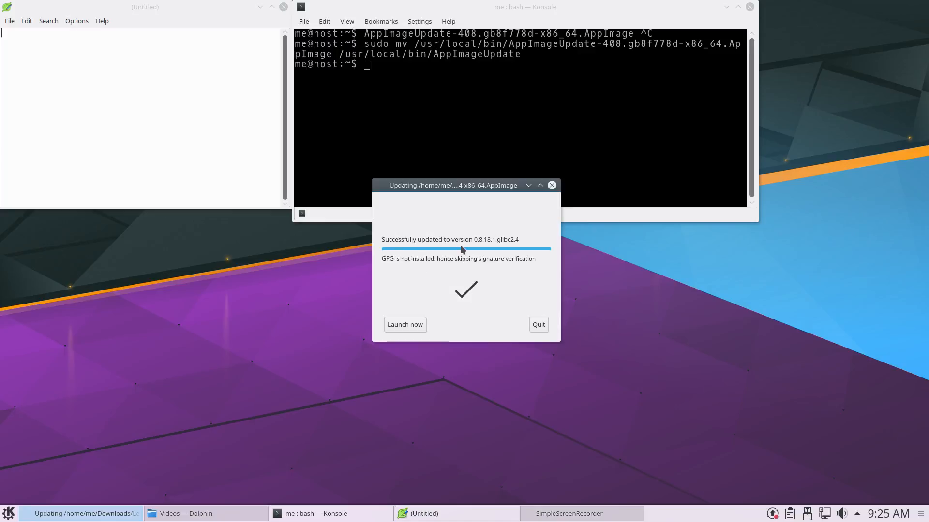
mouse_move(467, 301)
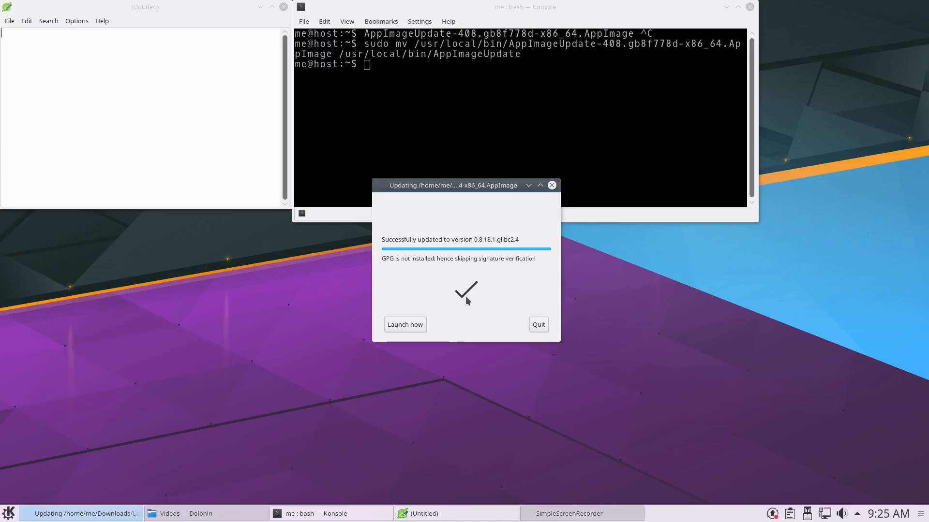
Launch the freshly updated Leafpad 0.8.18.1 AppImage.
left_click(405, 324)
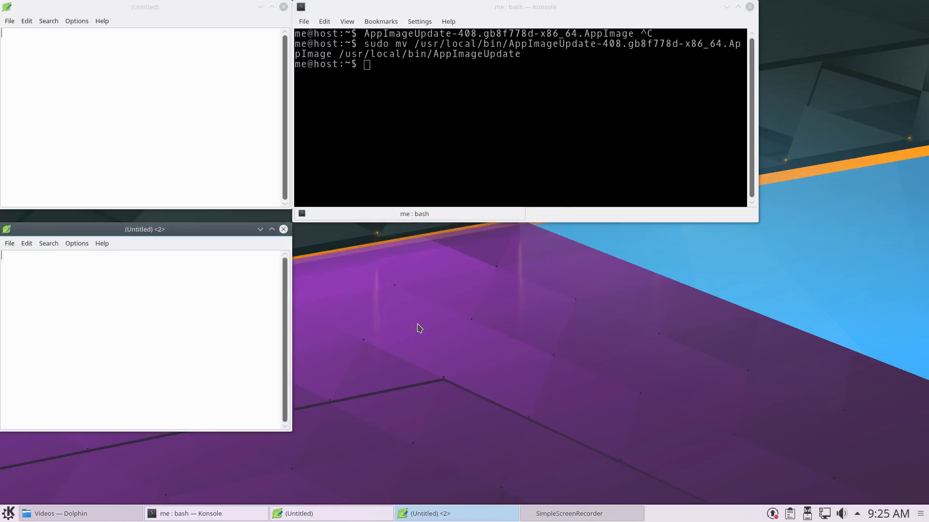
mouse_move(425, 332)
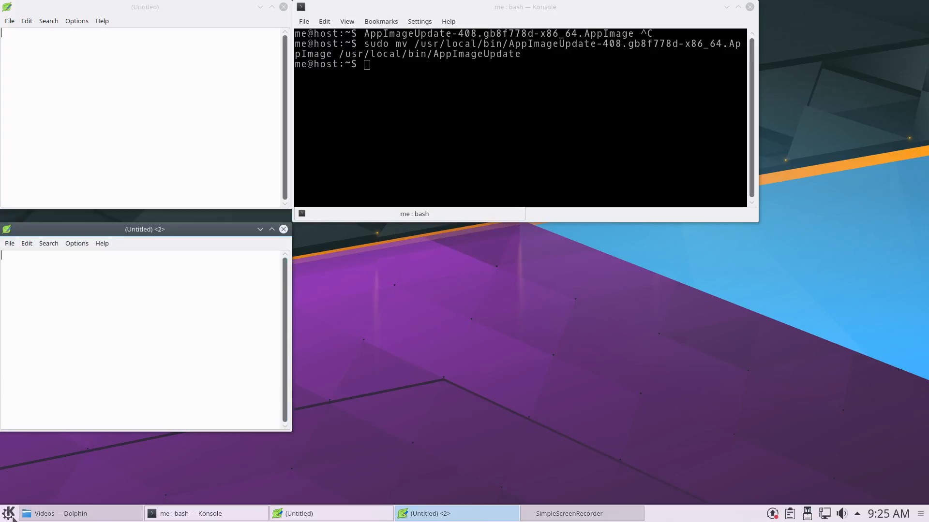
Relaunch Firefox from the launcher and go to github.com/probonopd/appimagetool.
left_click(9, 512)
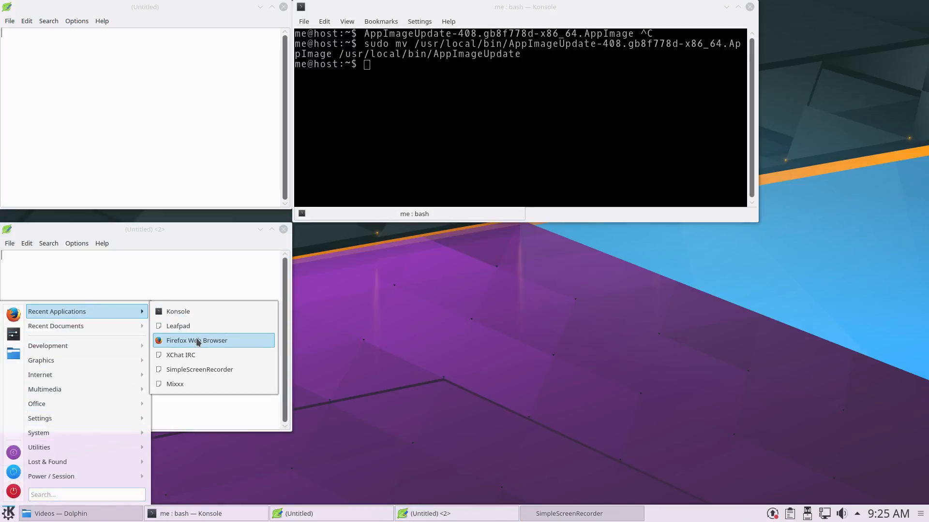
left_click(197, 340)
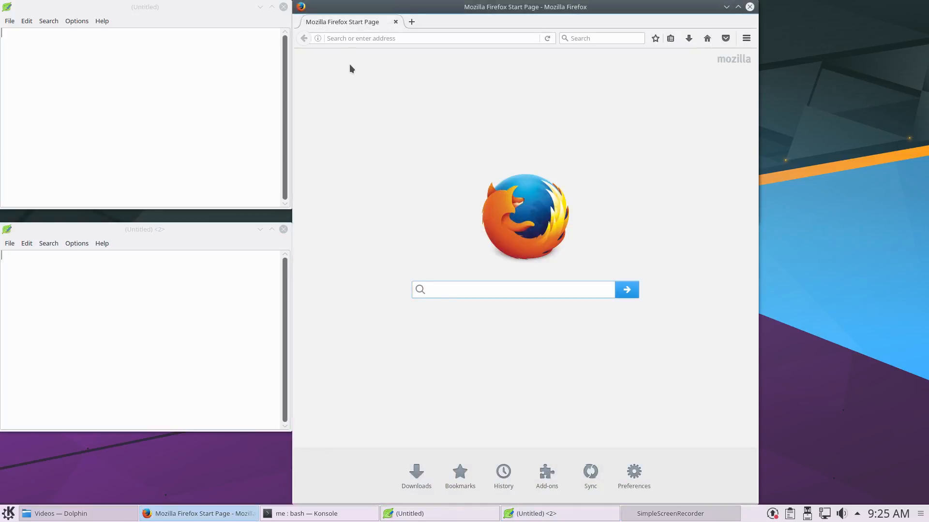
left_click(427, 37)
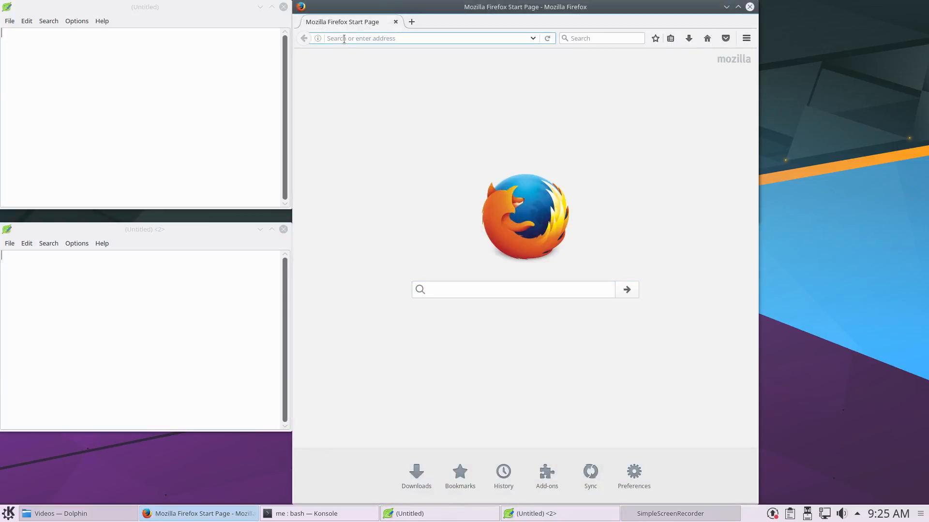
type("github.com/")
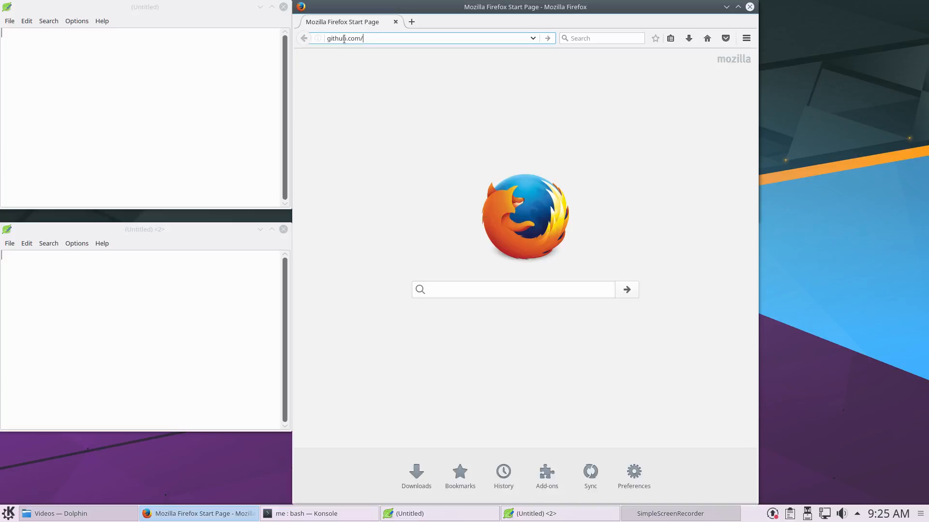
type("probonopd/appimagetool")
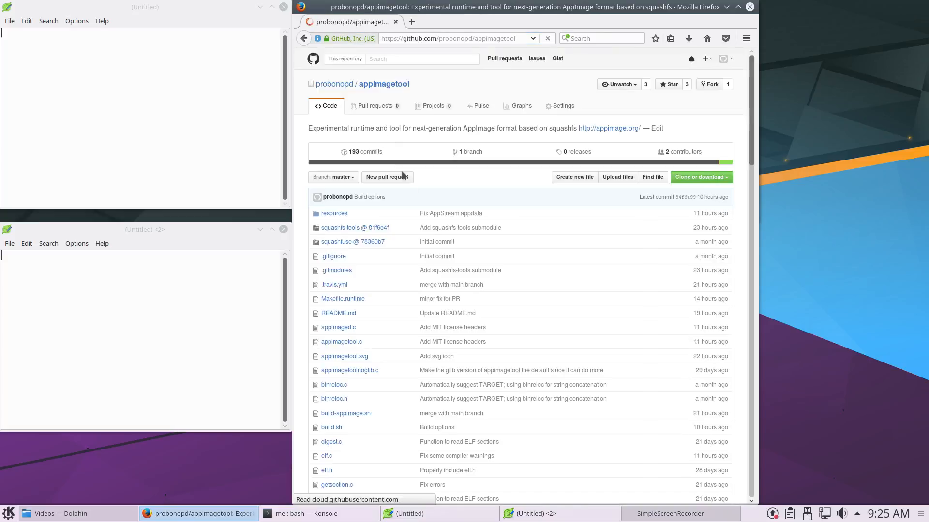
Scroll the appimagetool README down to the appimaged notes and Building section.
scroll("down", 3)
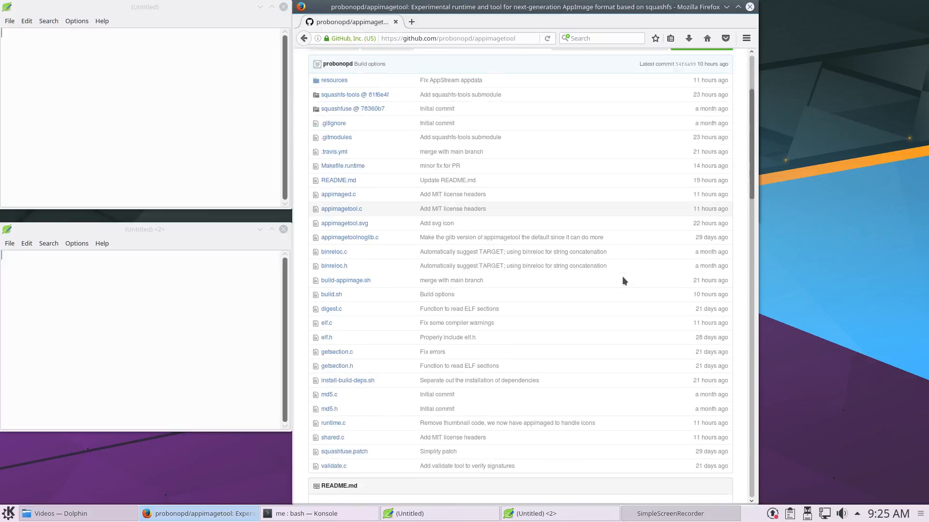
scroll("down", 3)
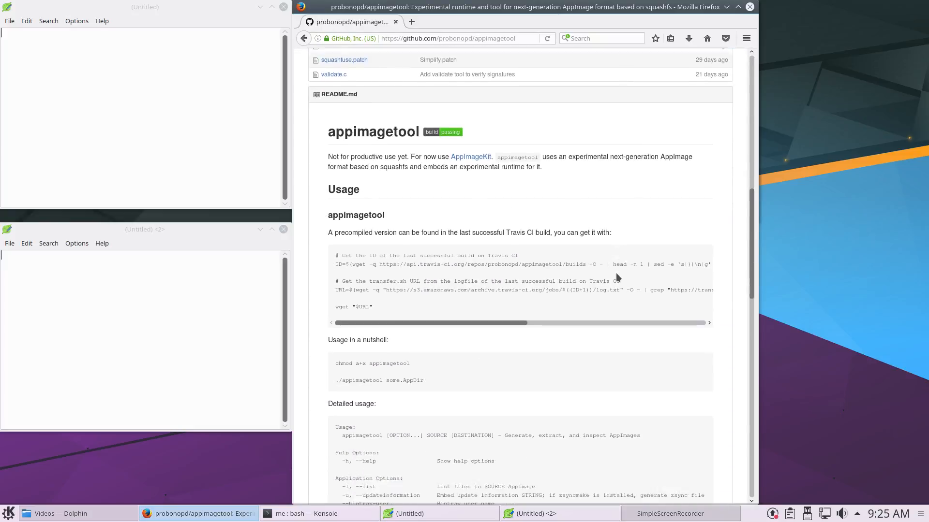
scroll("down", 3)
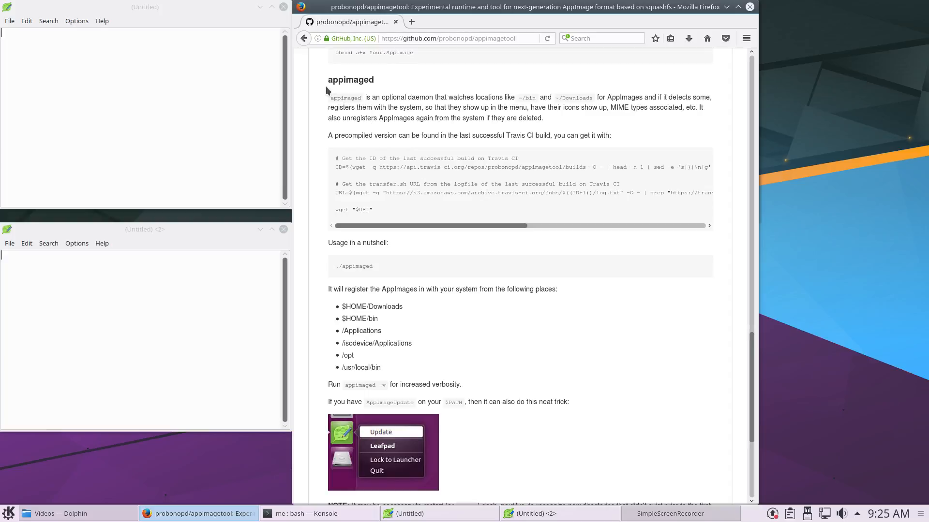
scroll("down", 3)
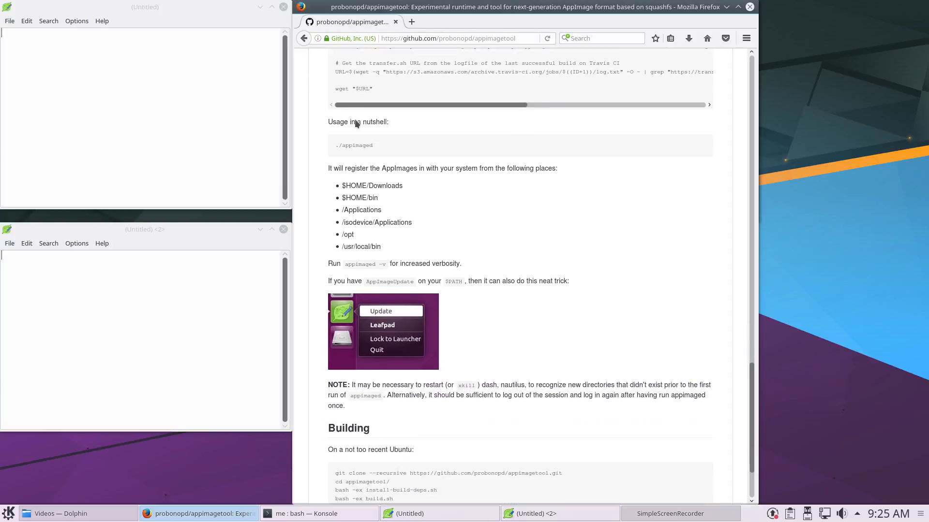
scroll("down", 3)
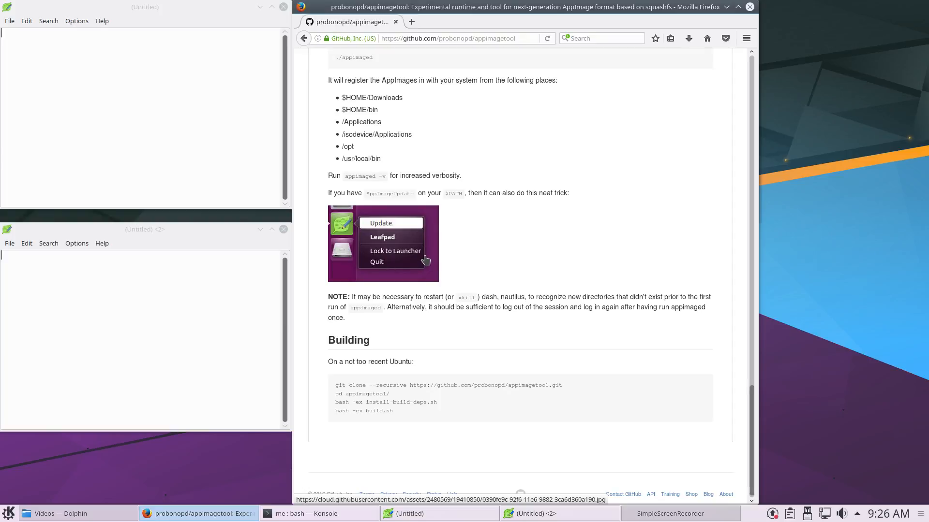
mouse_move(427, 276)
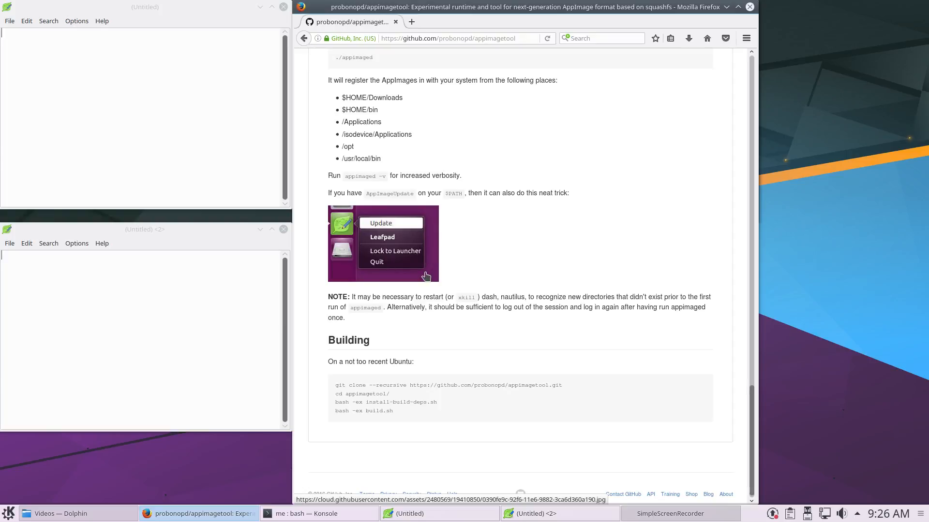
mouse_move(433, 280)
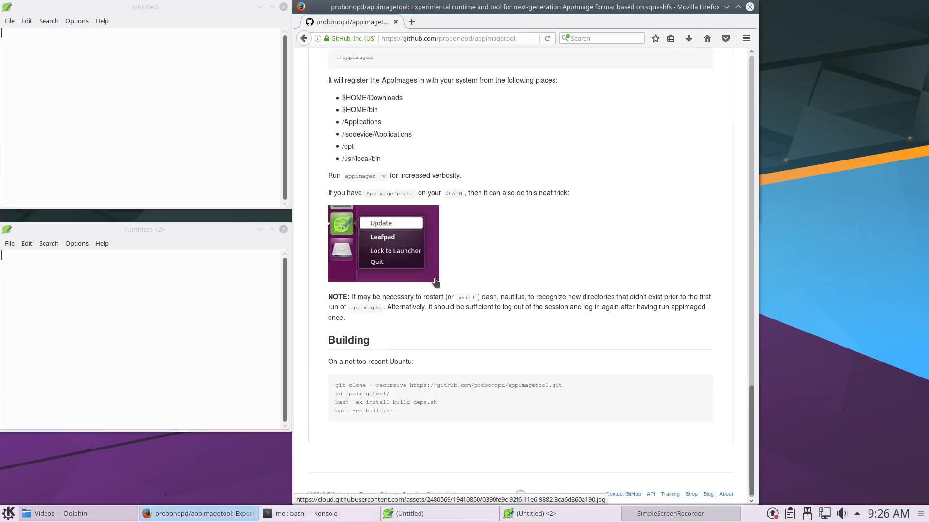
mouse_move(428, 269)
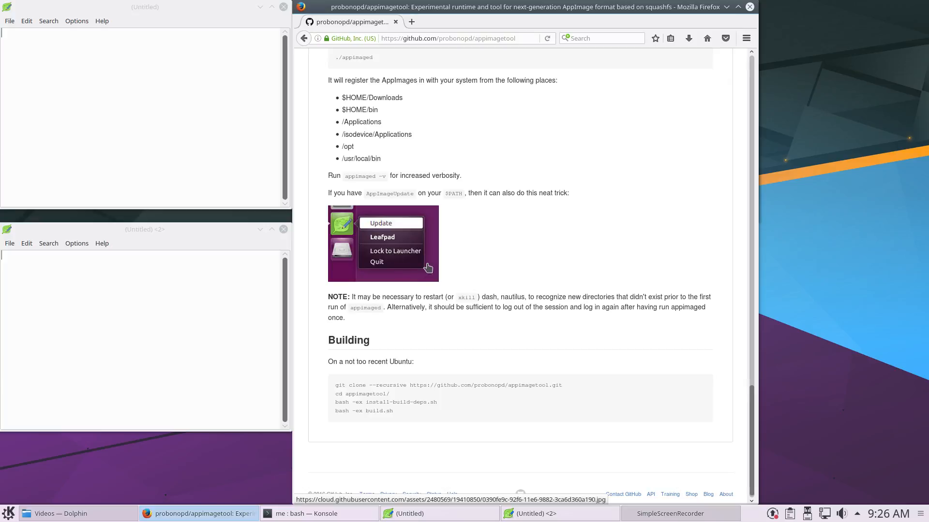
mouse_move(427, 284)
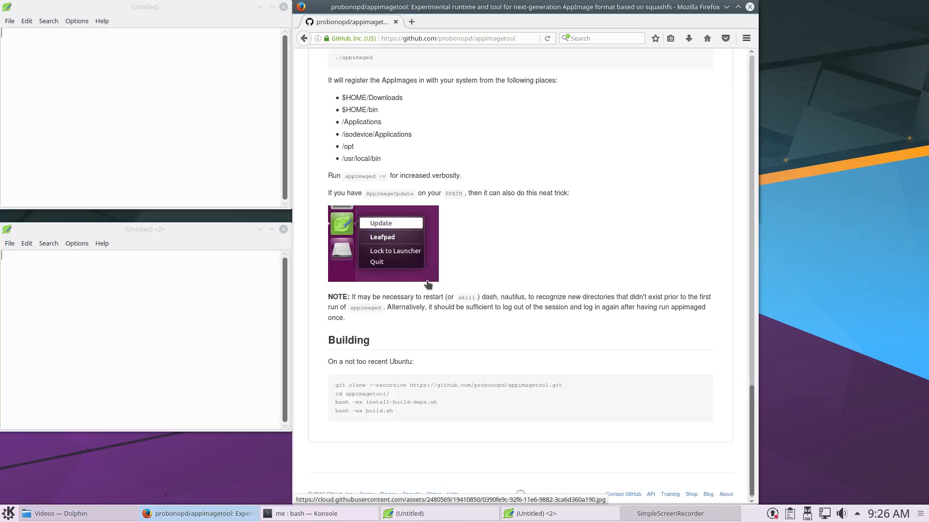
mouse_move(403, 235)
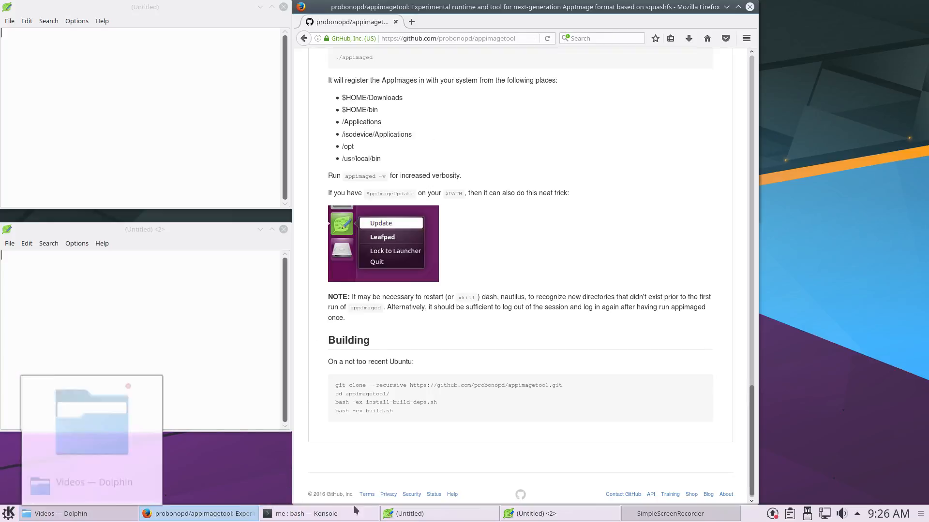
In Dolphin, move the Leafpad AppImage from Downloads to the trash and confirm.
left_click(8, 514)
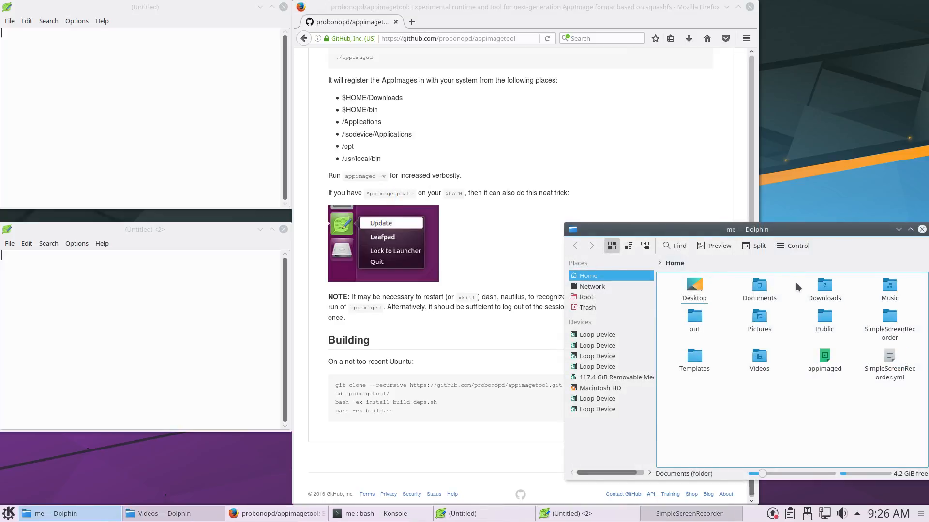
double_click(823, 285)
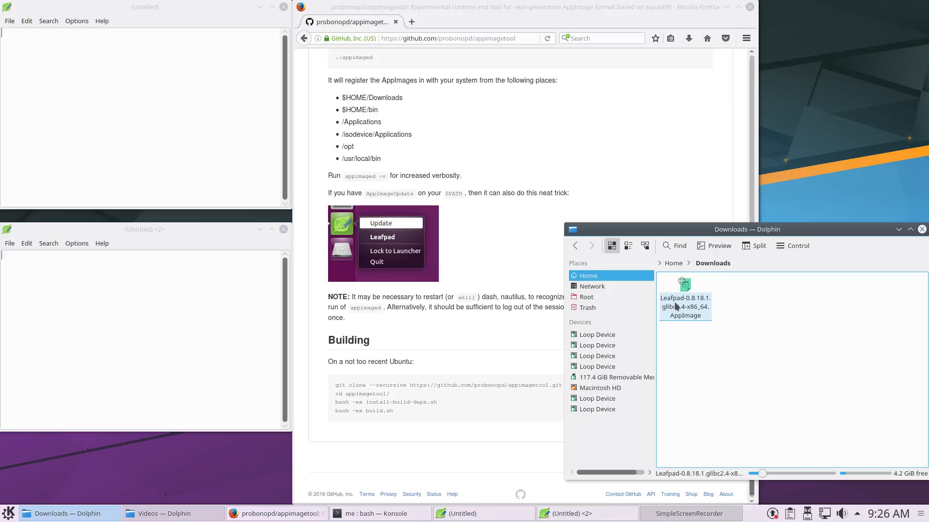
right_click(684, 299)
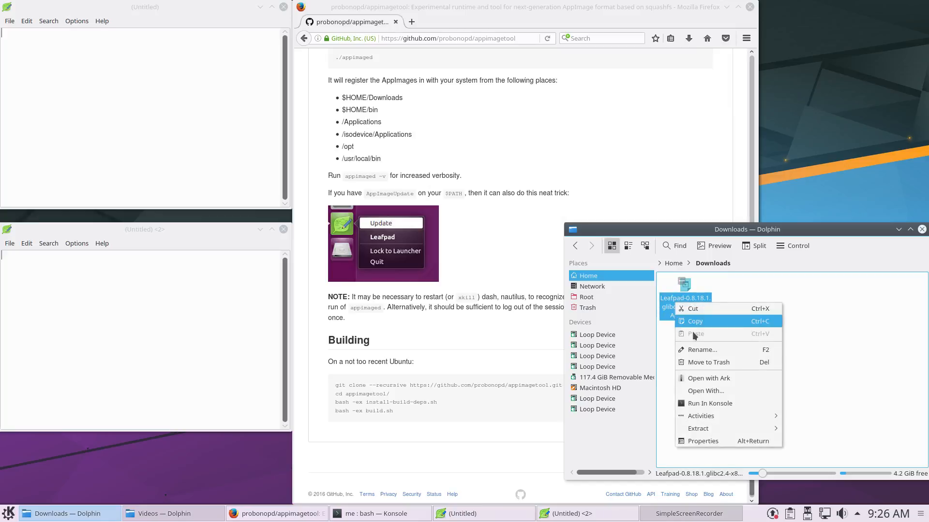
left_click(707, 362)
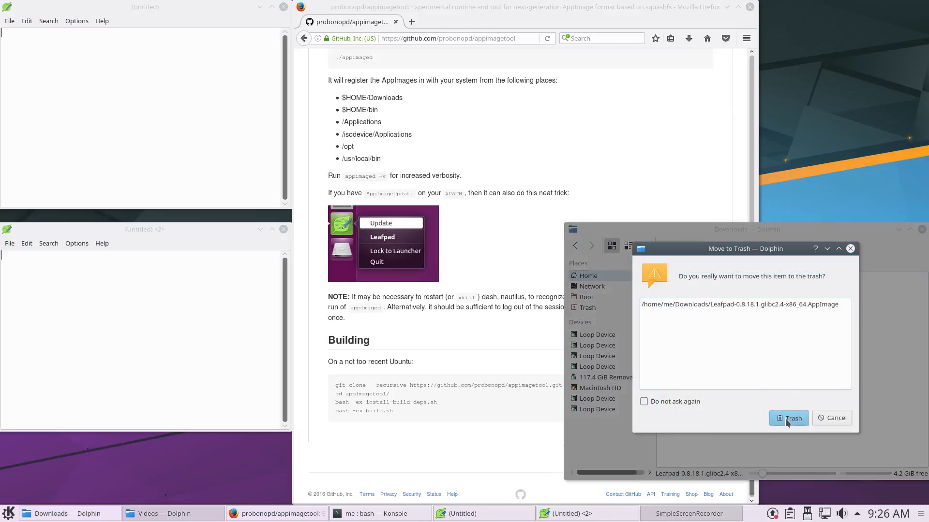
left_click(788, 418)
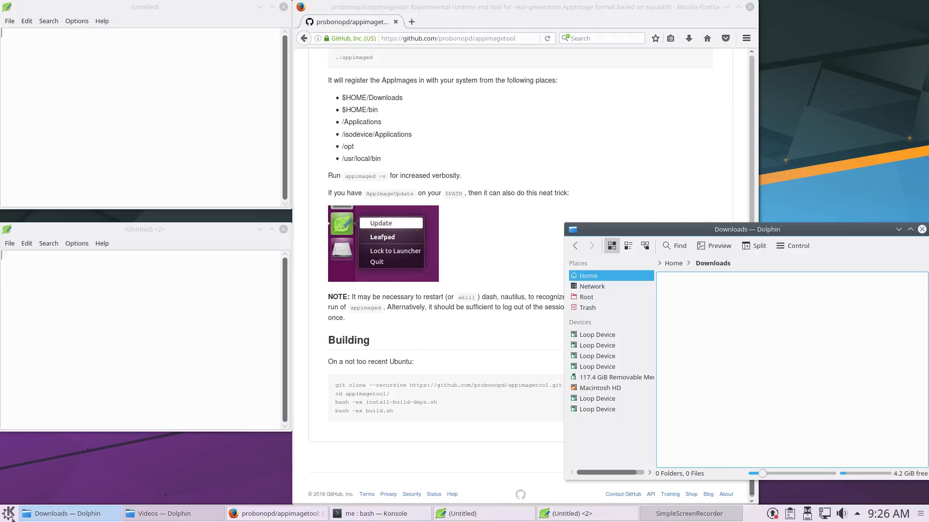
left_click(9, 514)
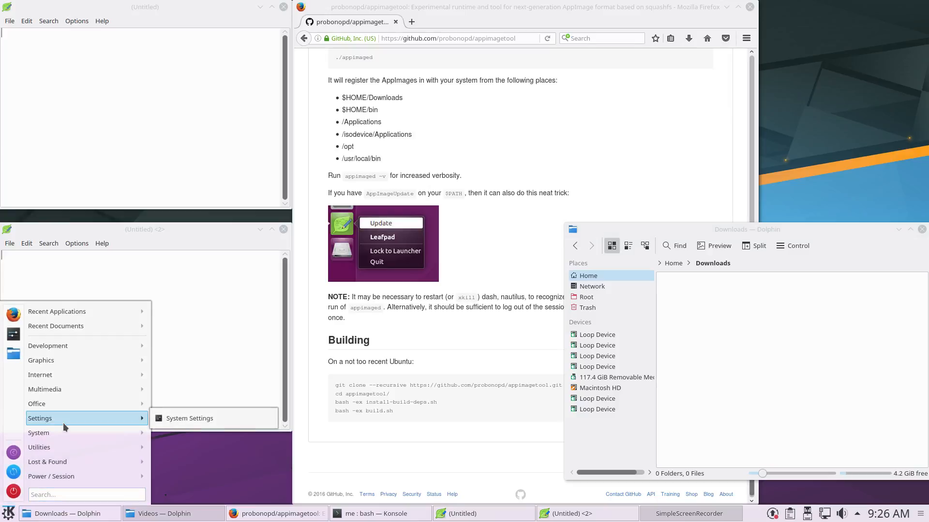